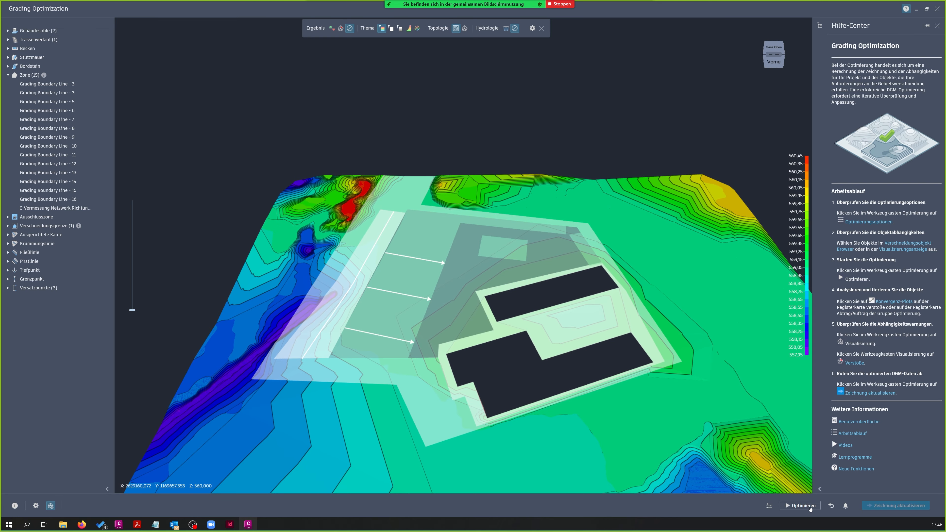
- Start the Grading Optimization run on the graded site surface, showing slope violations
{"action": "left_click", "coordinate": [801, 506]}
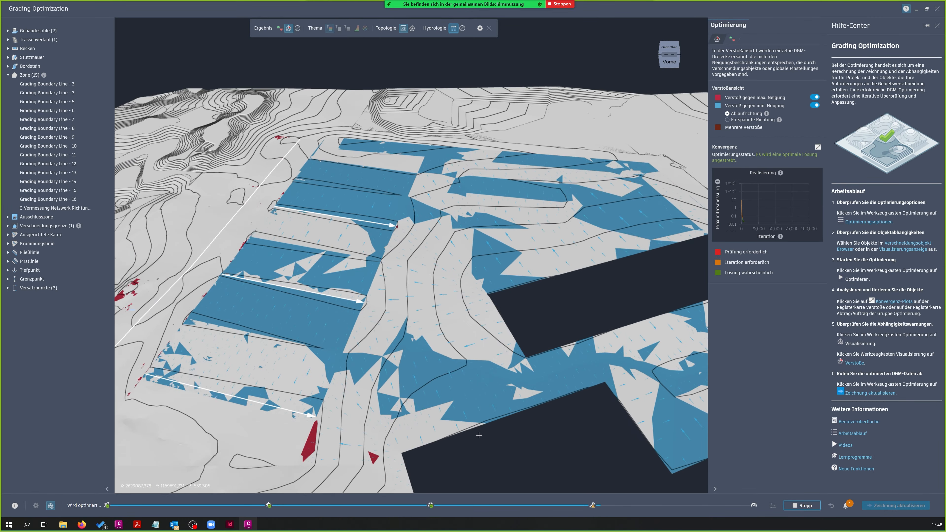
- Finish the optimization and return to the Civil 3D drawing with the Betonplatten DTM edits
{"action": "left_click", "coordinate": [412, 28]}
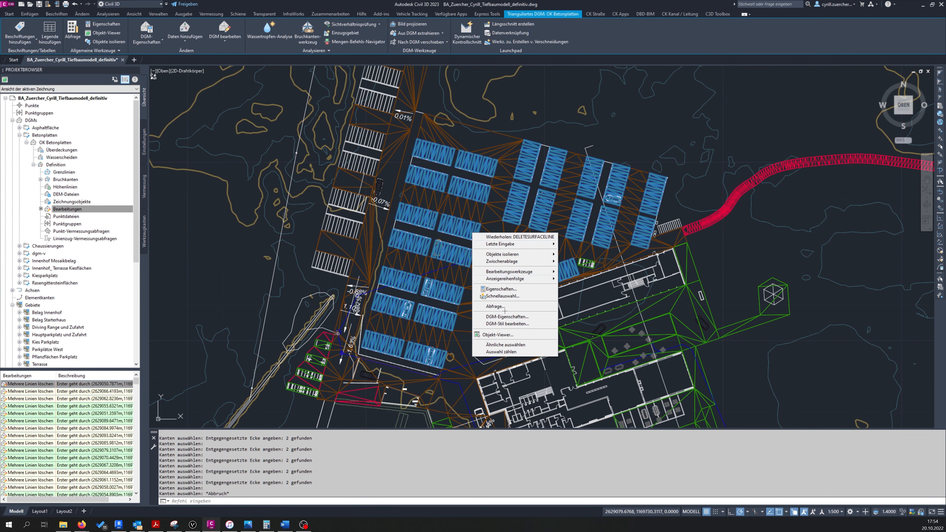
- Inspect the paving slabs in the Objekt-Viewer, then create a CH-DE Regenwasser pipe network from the line
{"action": "left_click", "coordinate": [498, 334]}
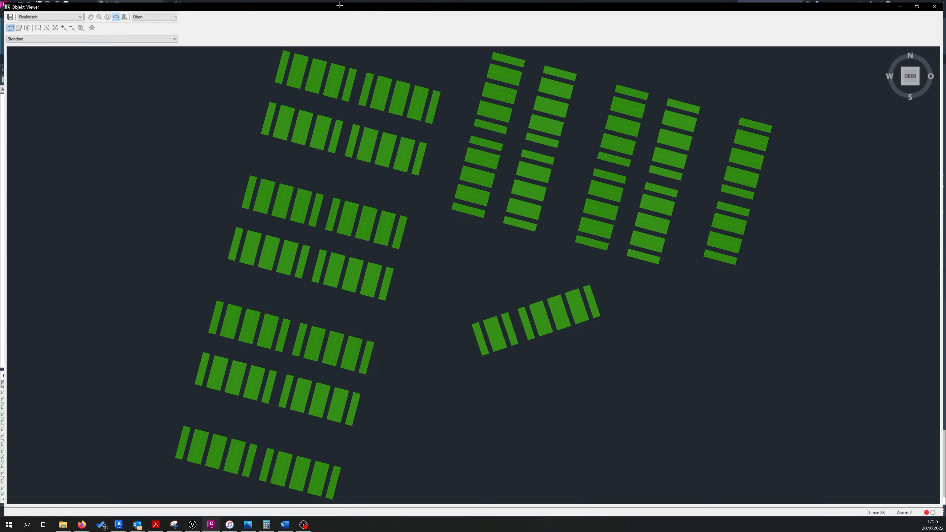
{"action": "left_click", "coordinate": [154, 16]}
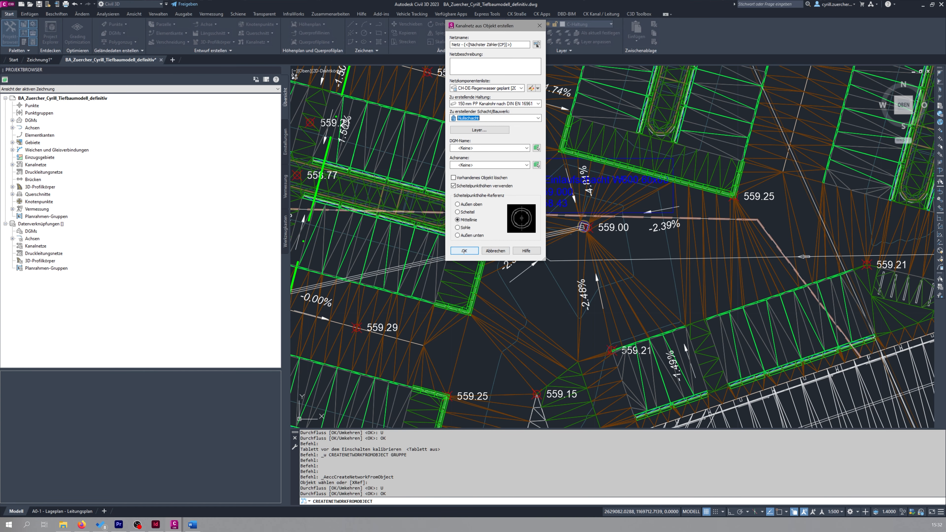
- Create the rainwater pipe network along the line and select its parts with Schnellauswahl
{"action": "left_click", "coordinate": [464, 251]}
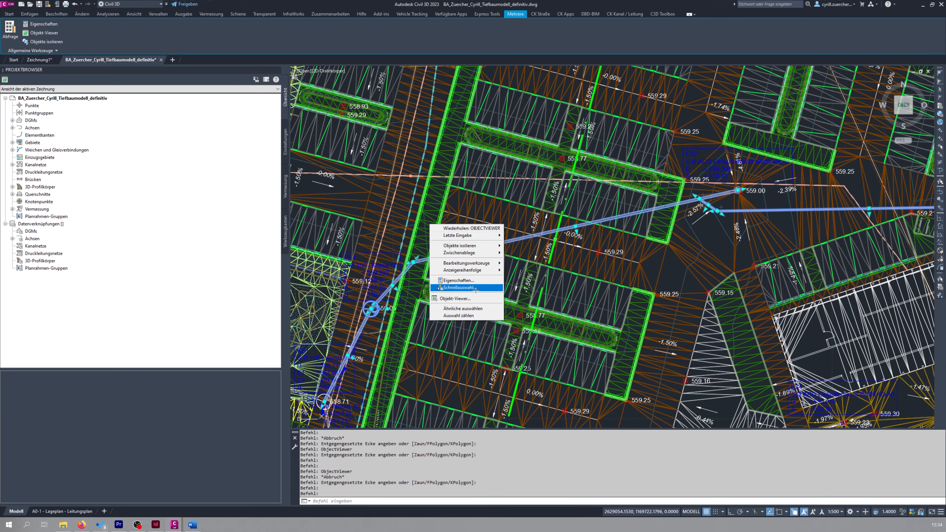
{"action": "left_click", "coordinate": [455, 299]}
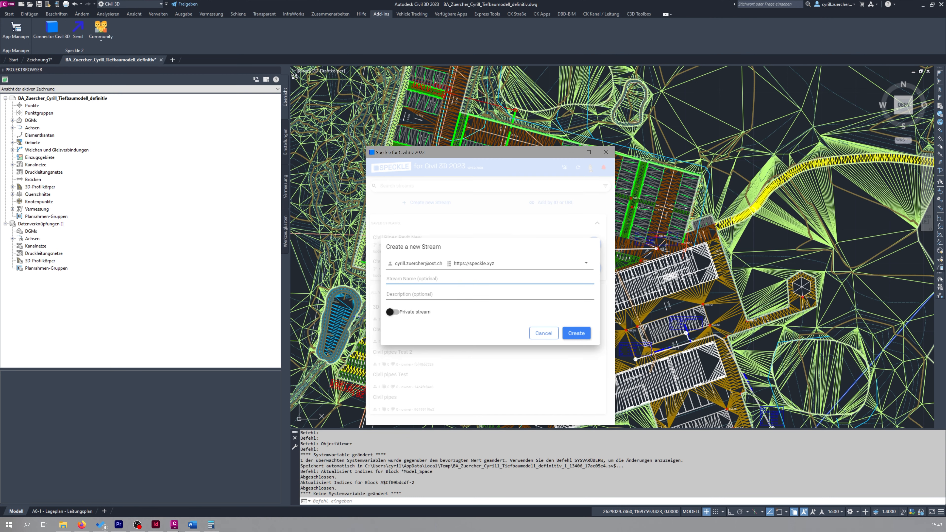
- Open the civil pipes Speckle stream and filter the send layers by 'haltung'
{"action": "left_click", "coordinate": [576, 333]}
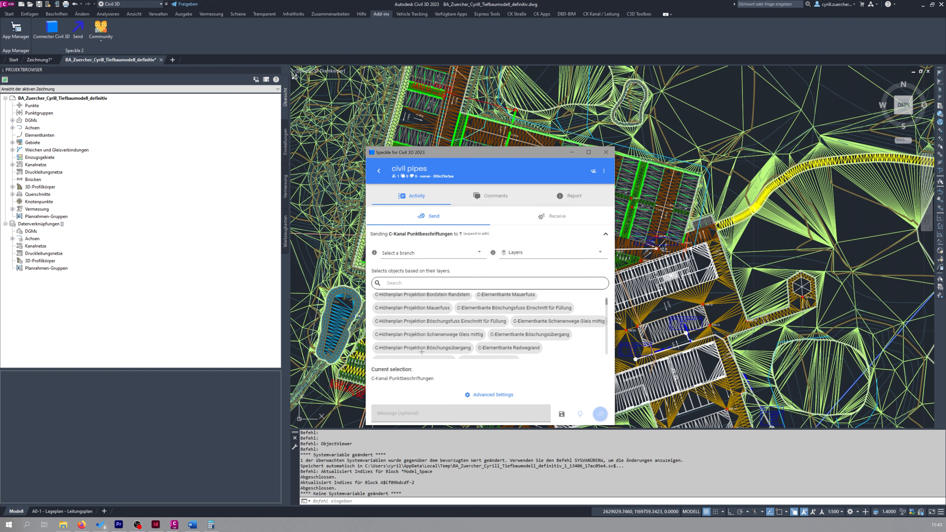
{"action": "type", "text": "haltung"}
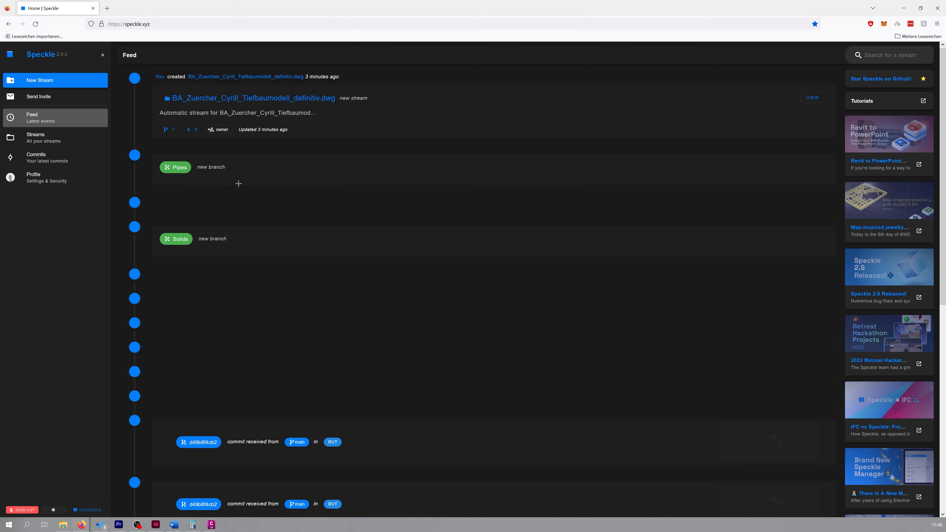
- Review the Speckle web feed showing the new stream with Pipes and Solids branches
{"action": "left_click", "coordinate": [35, 137]}
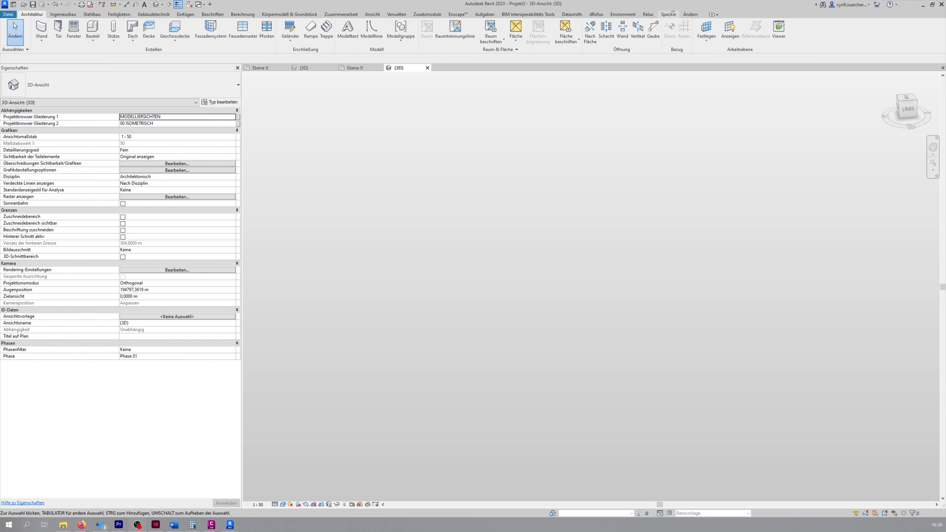
- Receive the Civil Pipes Revit New test-branch commit into Revit and check the report on the pipe meshes
{"action": "left_click", "coordinate": [669, 14]}
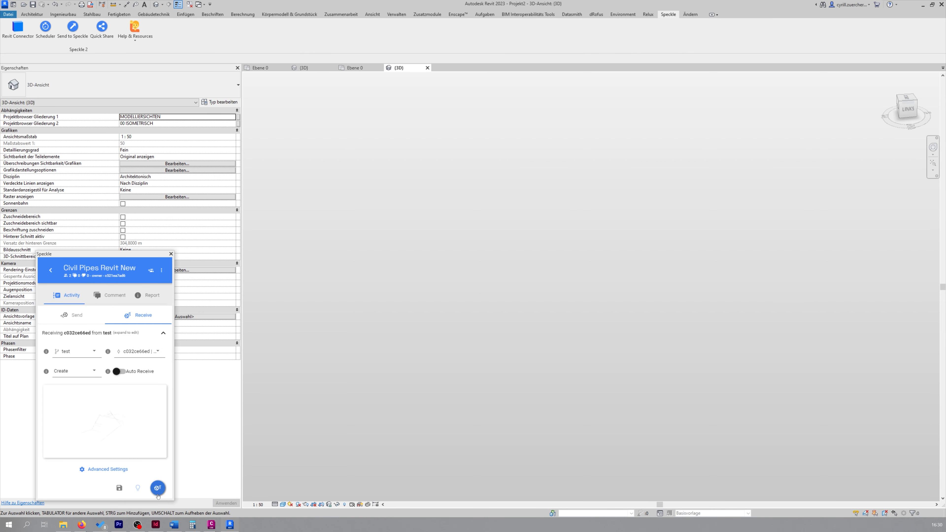
{"action": "left_click", "coordinate": [158, 488]}
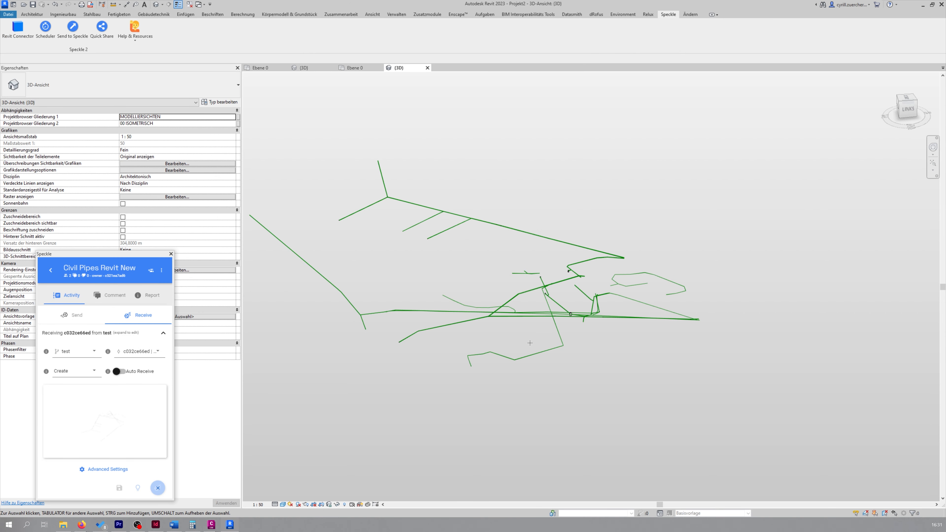
{"action": "left_click", "coordinate": [158, 487]}
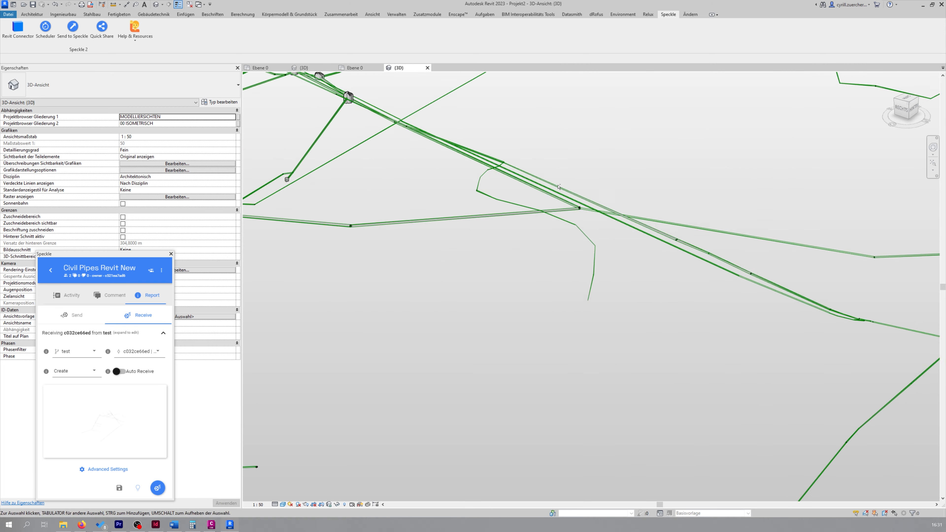
{"action": "left_click", "coordinate": [158, 487]}
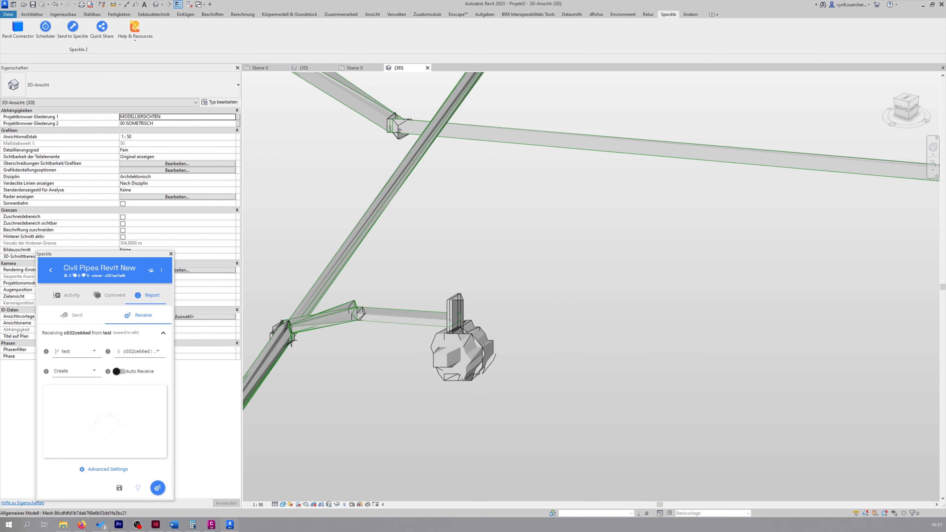